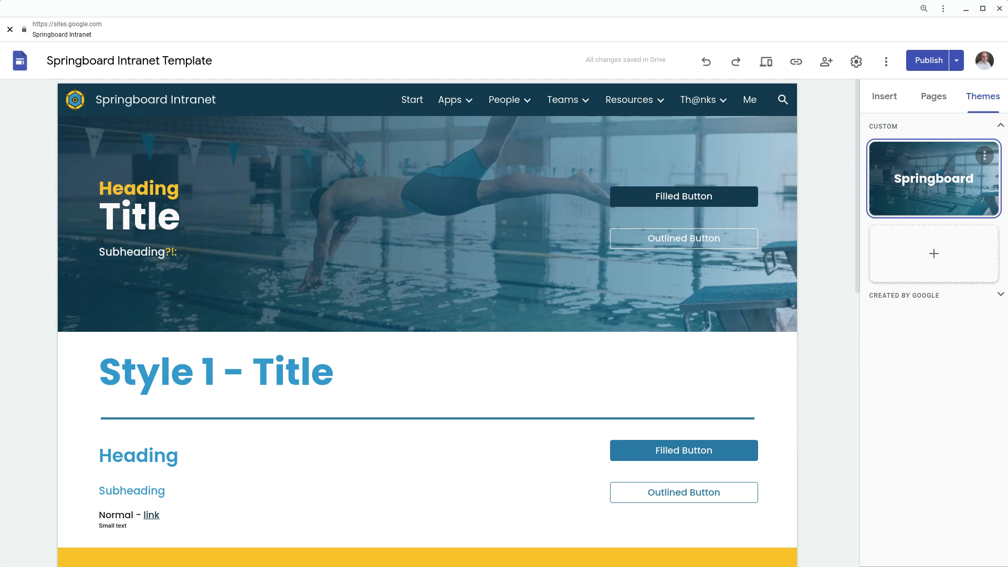
mouse_move(929, 172)
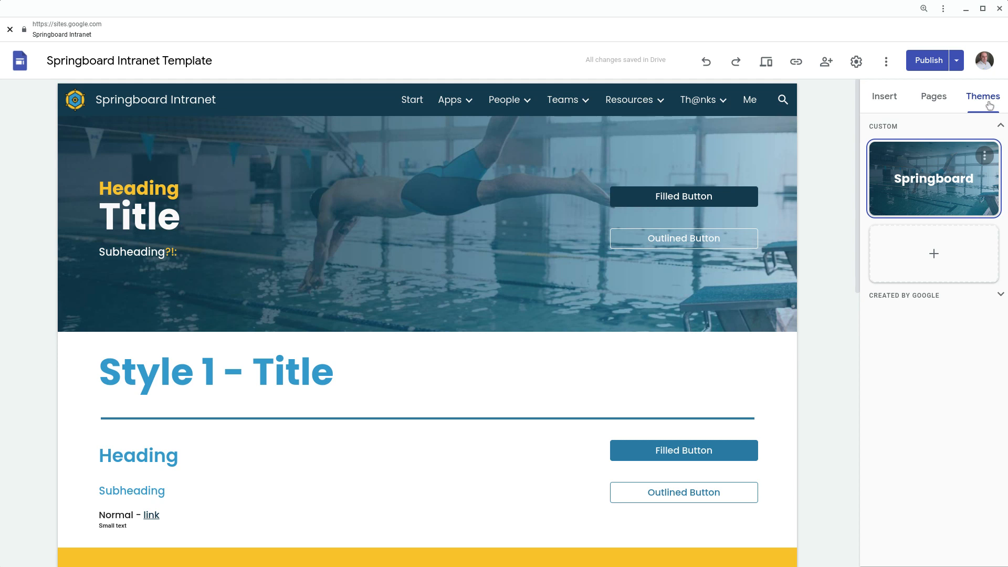
mouse_move(934, 255)
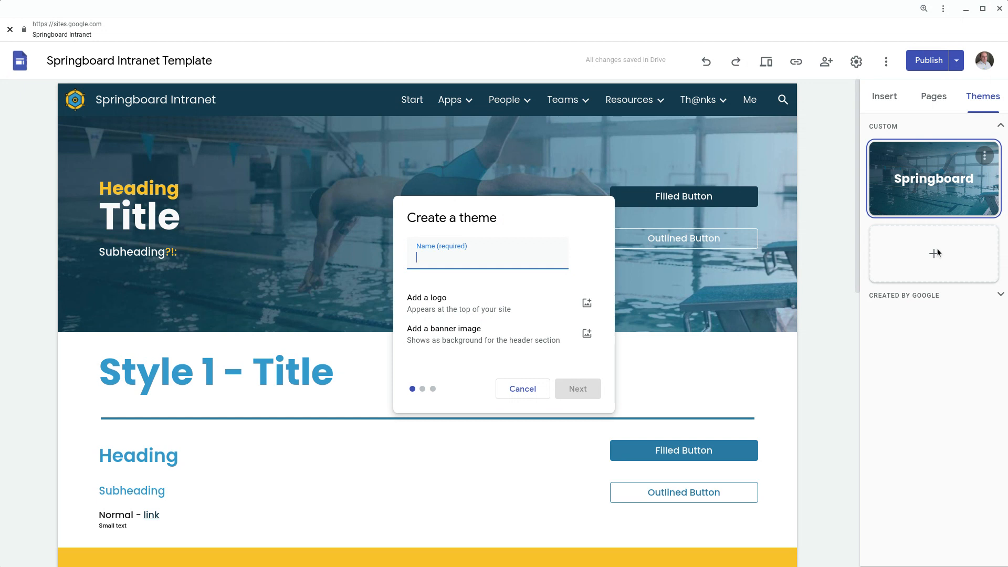
- Enter 'Demo Theme' as the new theme's name
type("Demo")
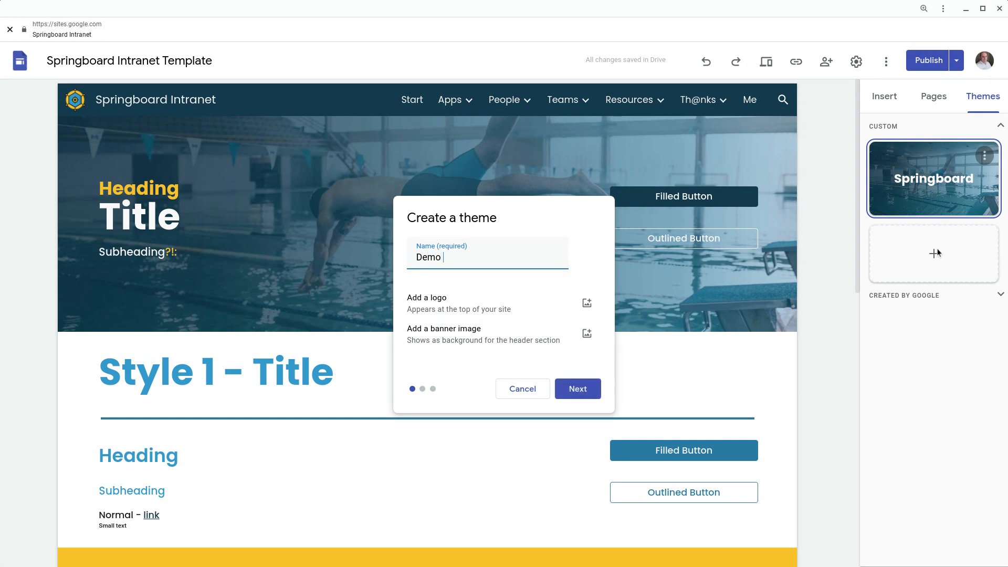
type("Thm")
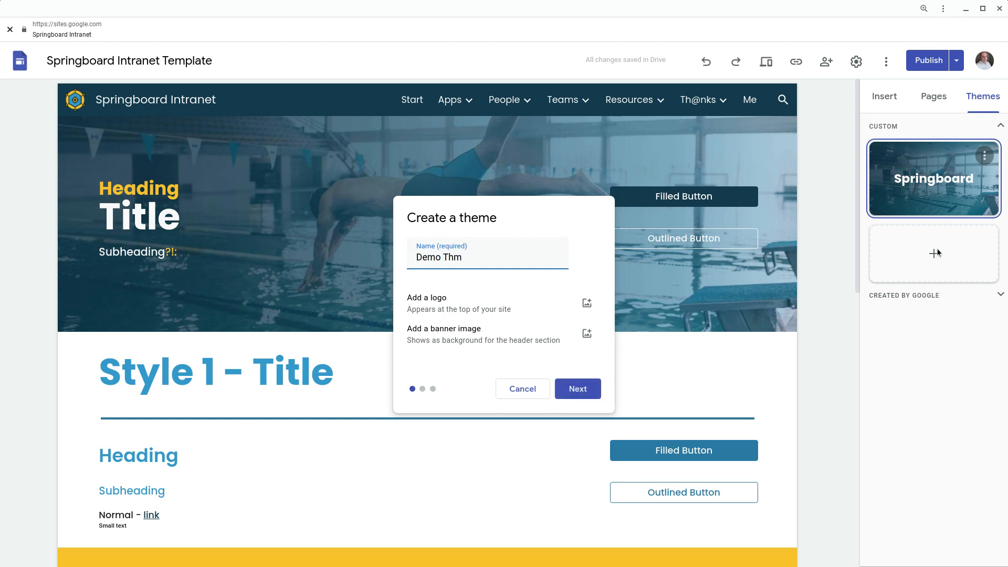
type("eme")
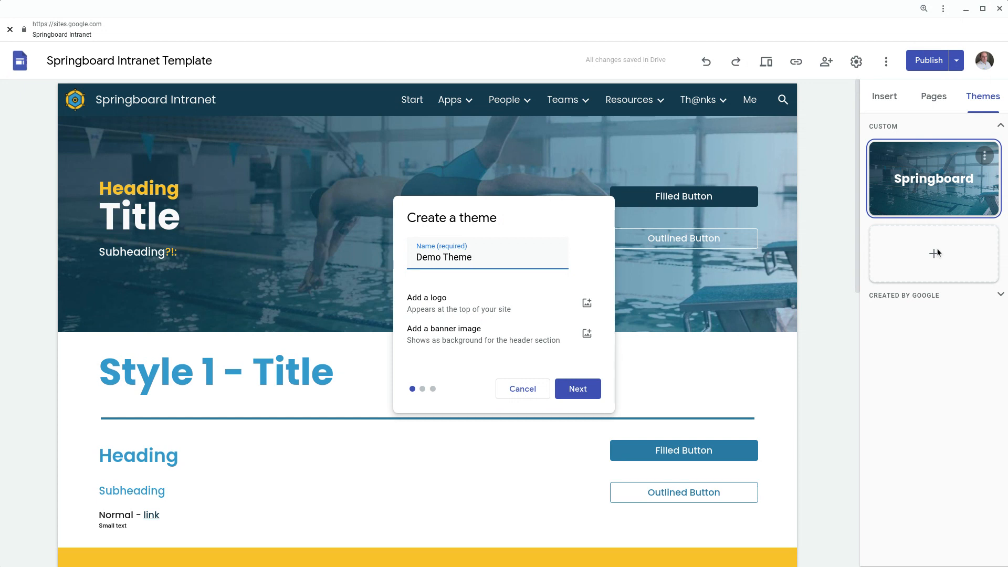
mouse_move(929, 309)
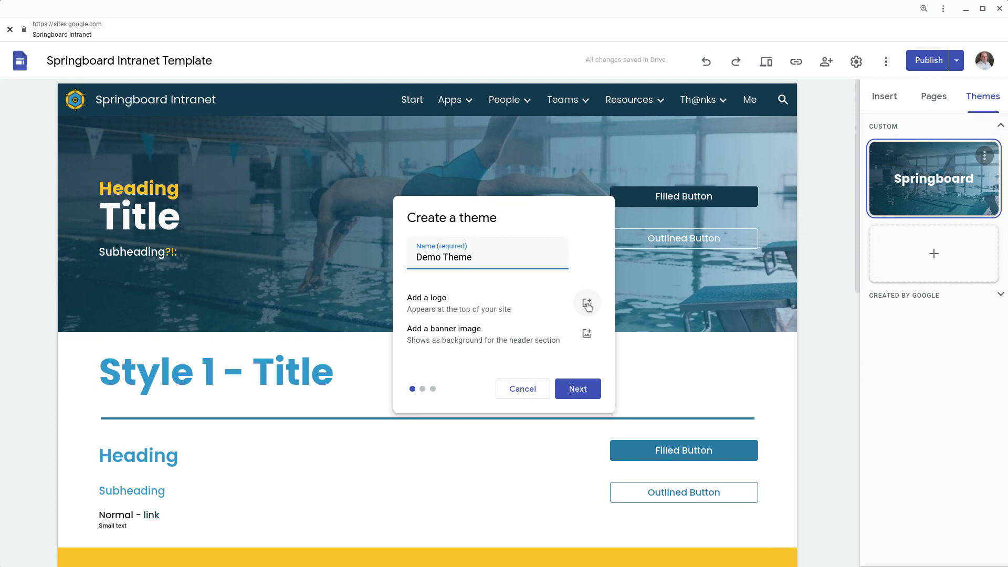
- Start adding a logo image to the Demo Theme
left_click(586, 303)
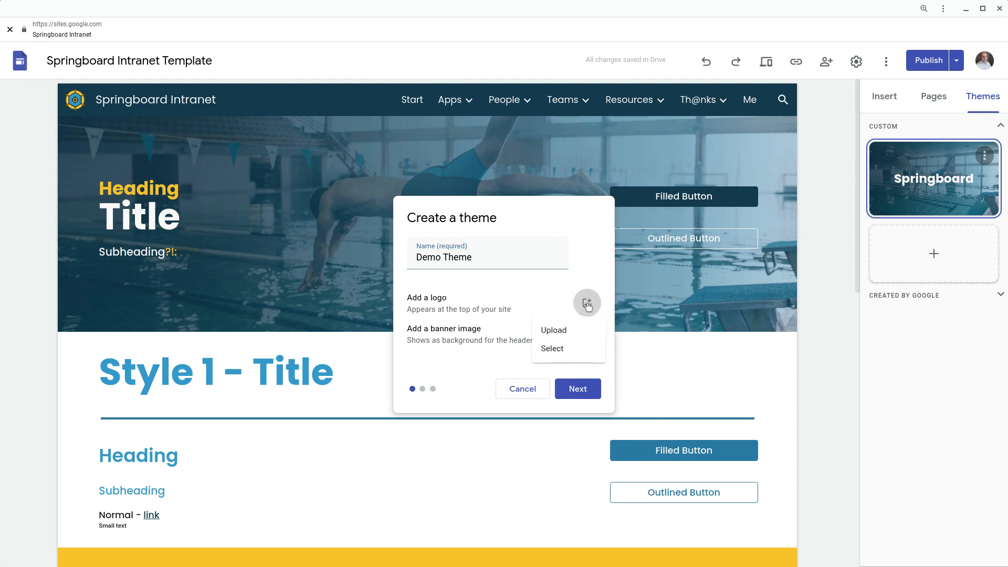
mouse_move(578, 330)
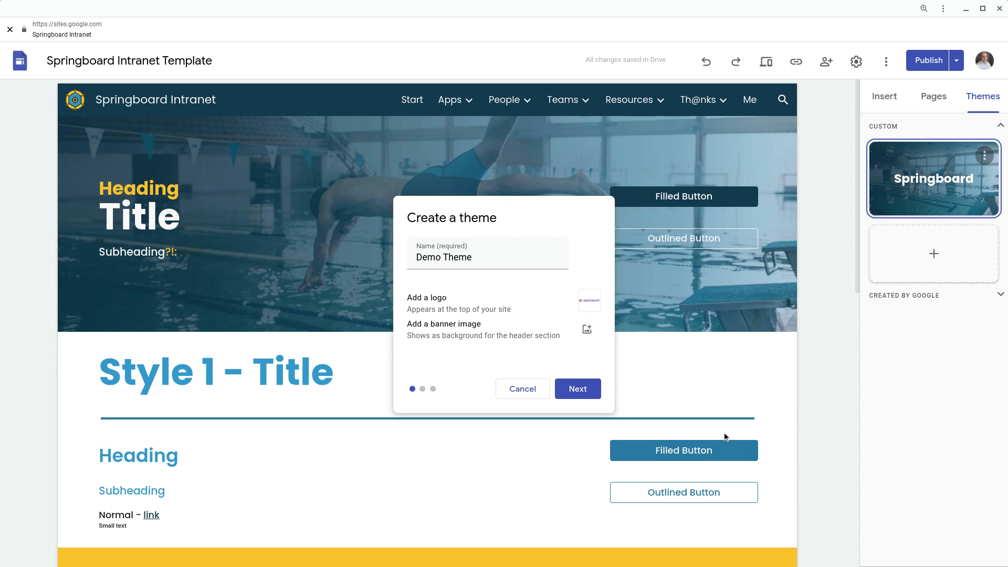
mouse_move(602, 361)
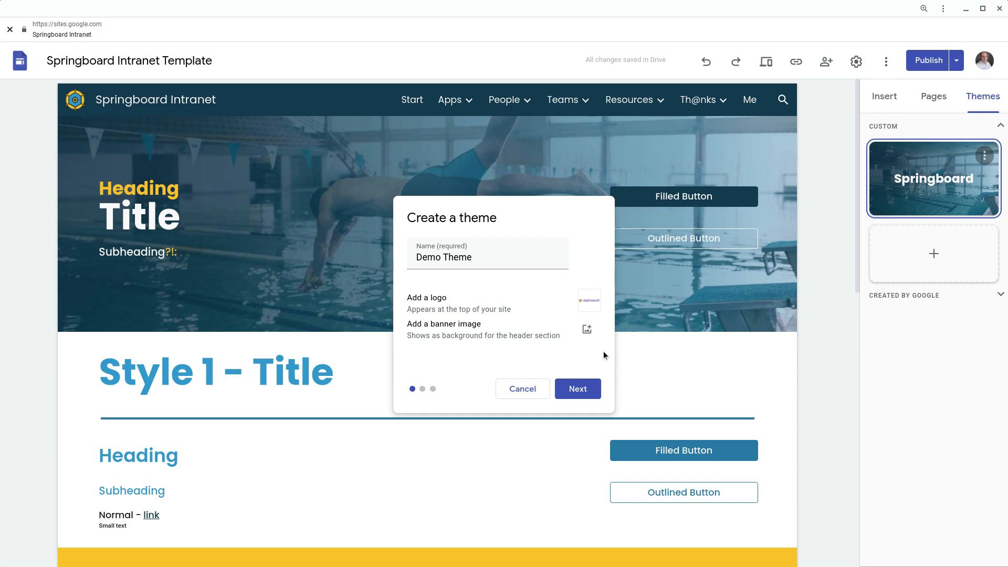
- Add a banner image to the theme and advance to the colour step
left_click(585, 329)
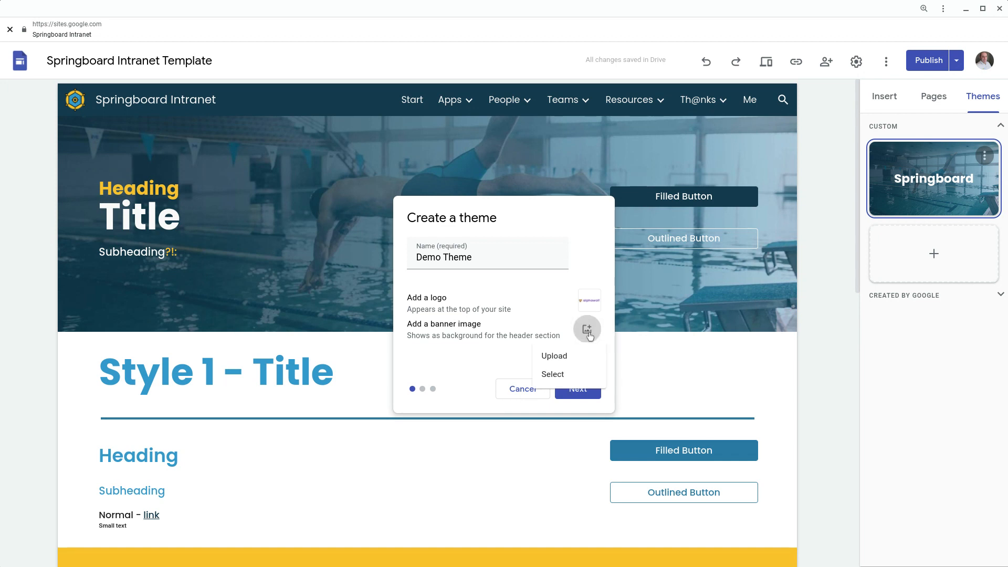
mouse_move(584, 357)
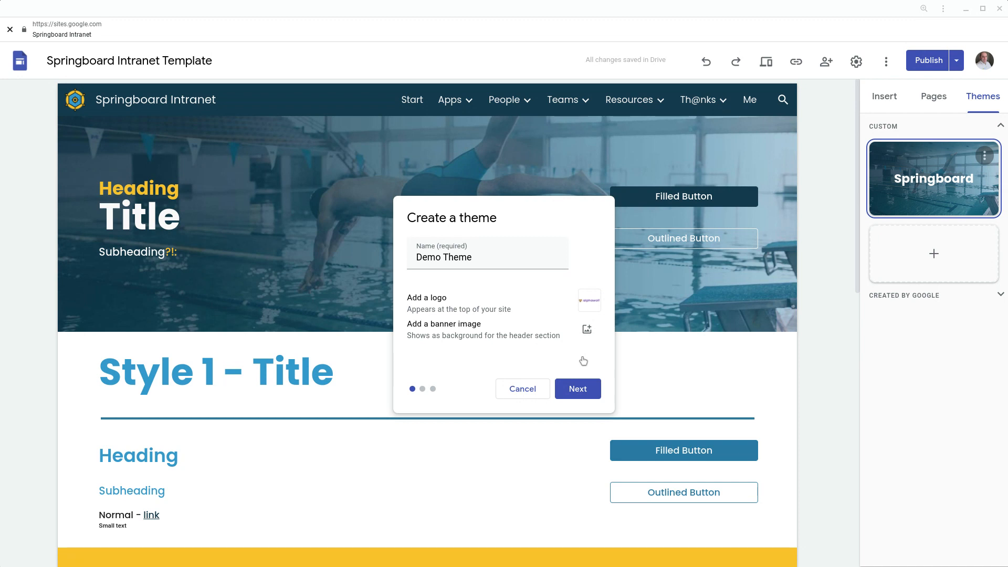
left_click(586, 329)
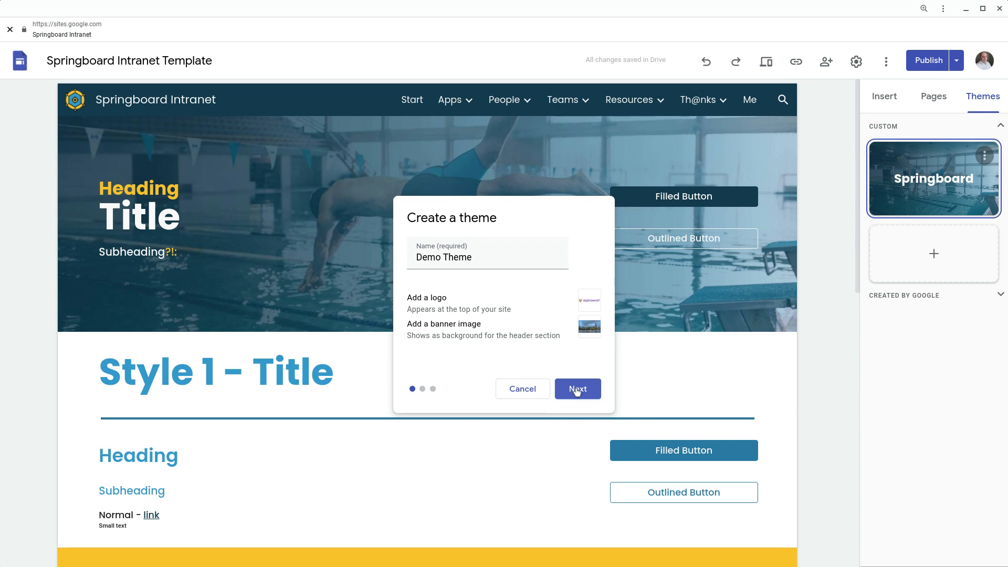
left_click(577, 389)
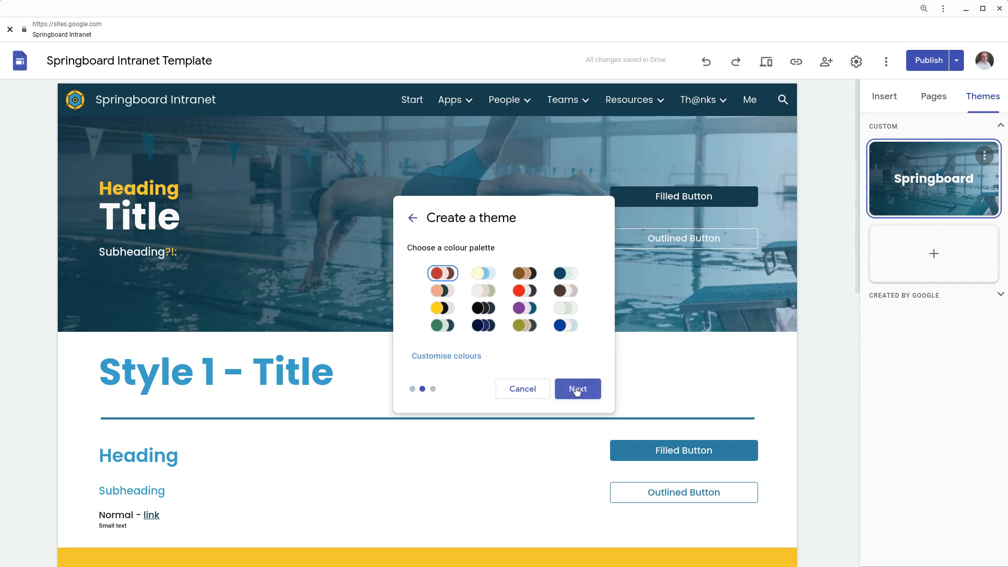
mouse_move(532, 318)
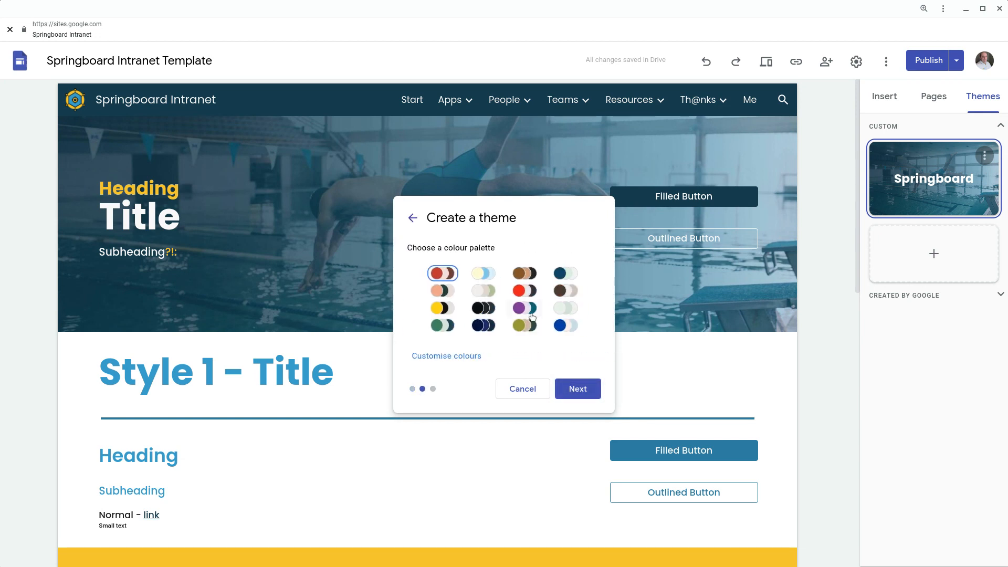
- Pick the purple preset colour palette
left_click(446, 355)
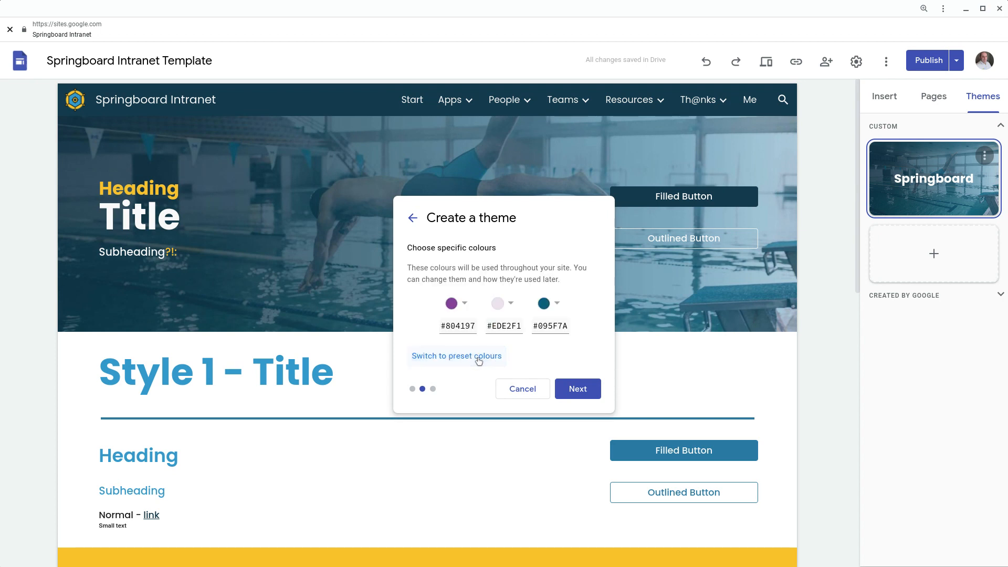
mouse_move(531, 369)
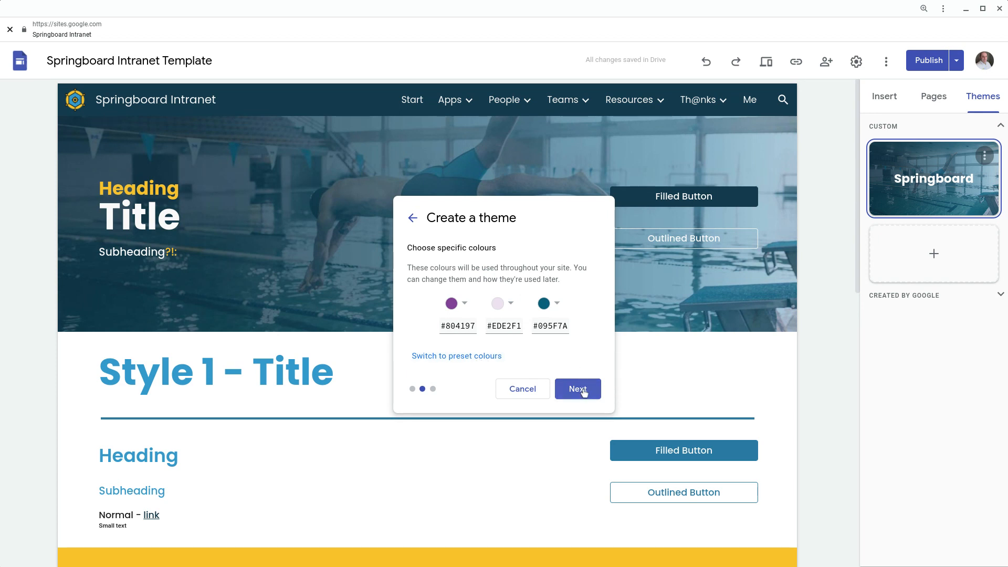
- Set titles and headings to Archivo Medium and create the Demo Theme
left_click(577, 388)
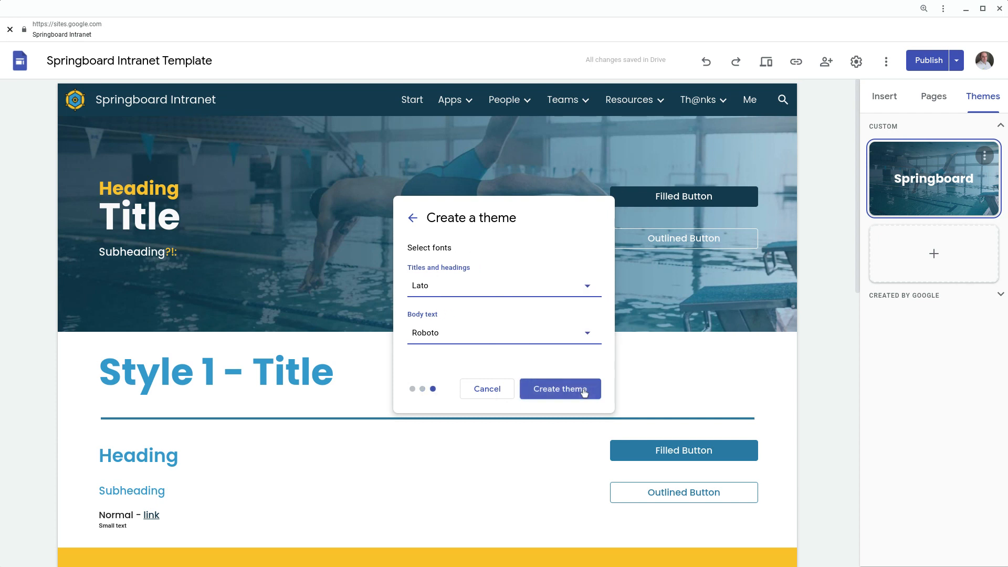
mouse_move(593, 376)
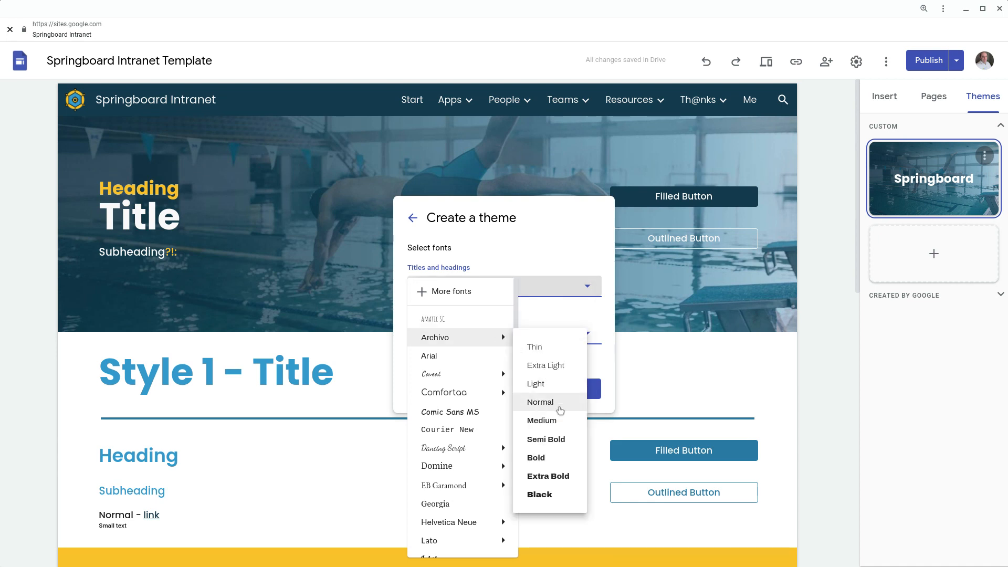
left_click(541, 420)
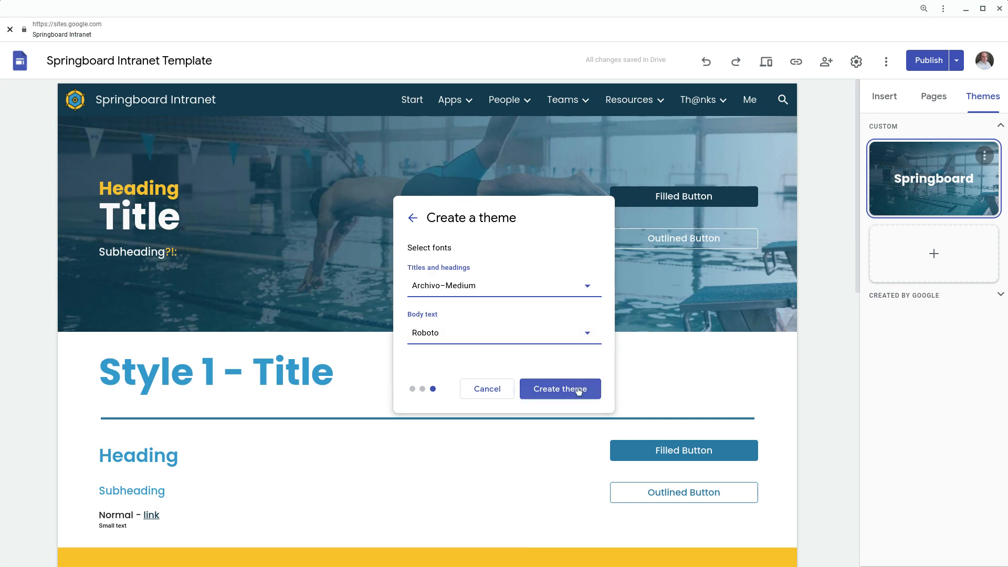
left_click(559, 389)
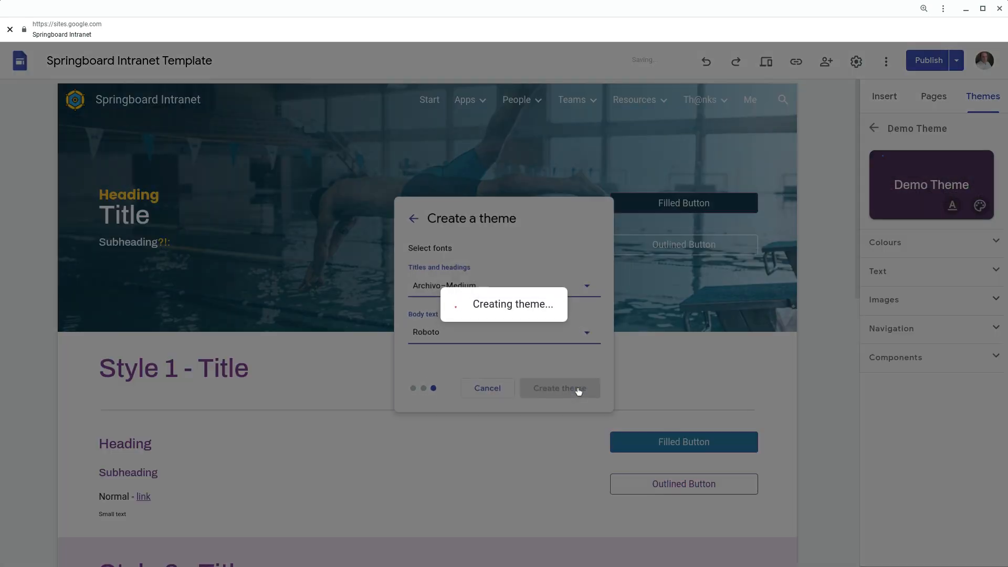
left_click(558, 388)
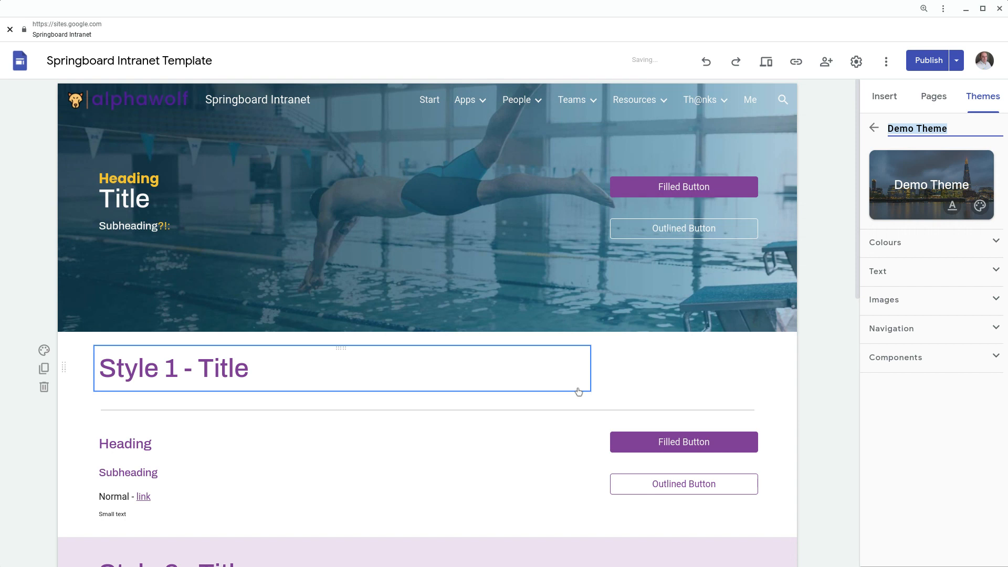